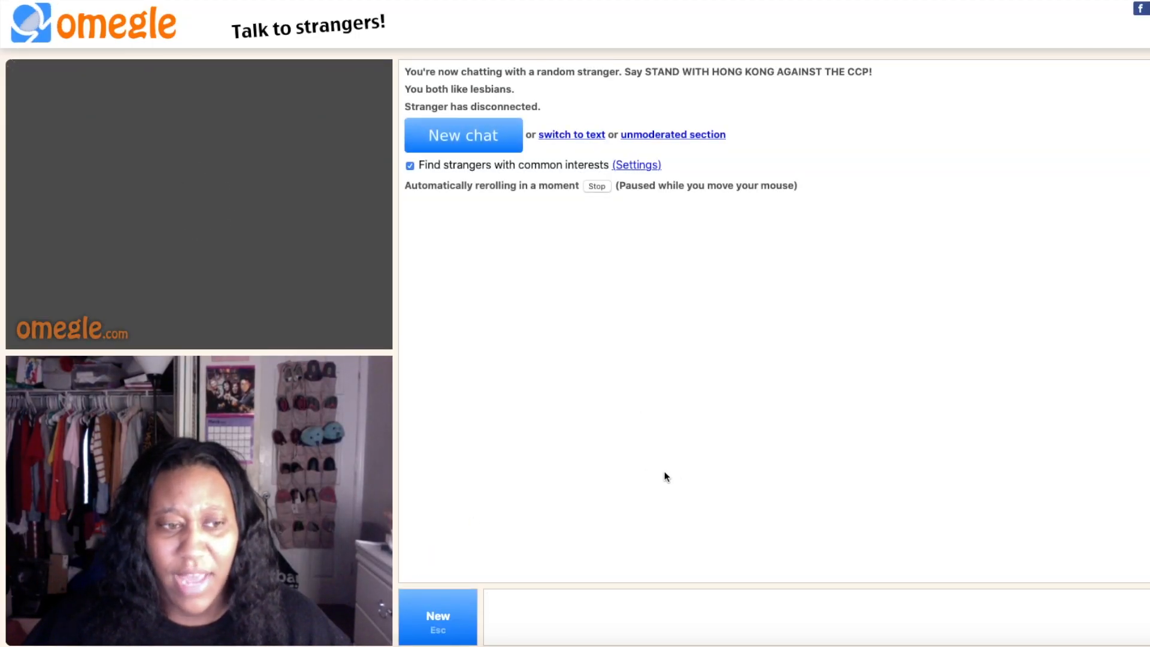
# Start a new Omegle chat with a black-camera stranger who messages 'Y?'
pyautogui.click(463, 134)
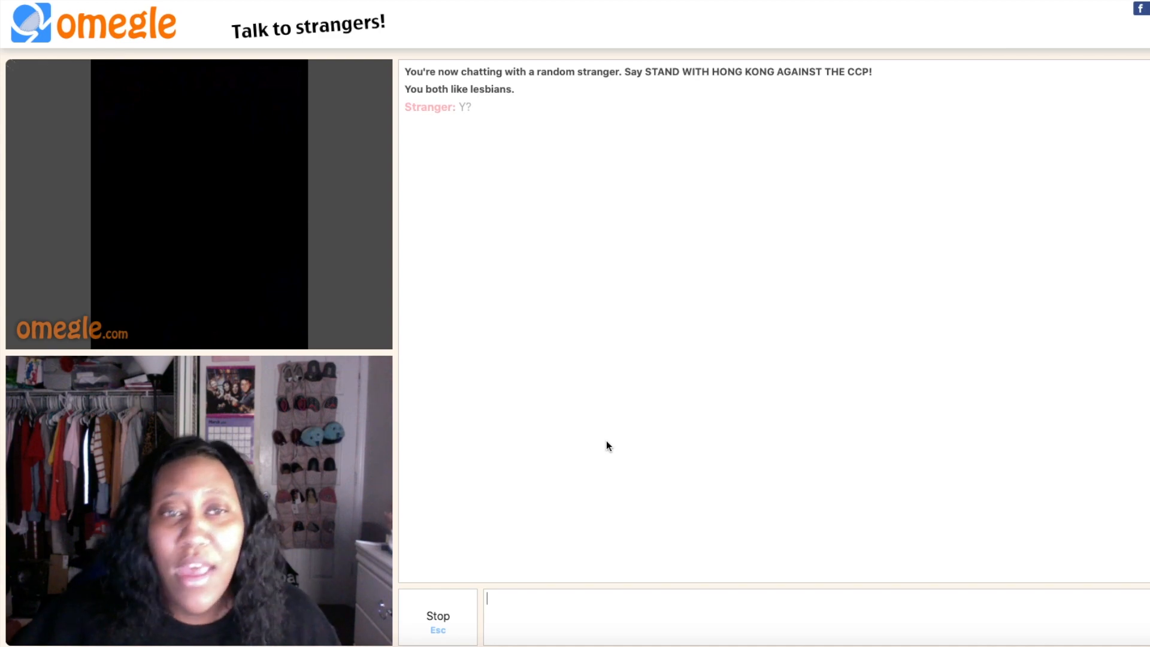
pyautogui.moveTo(487, 206)
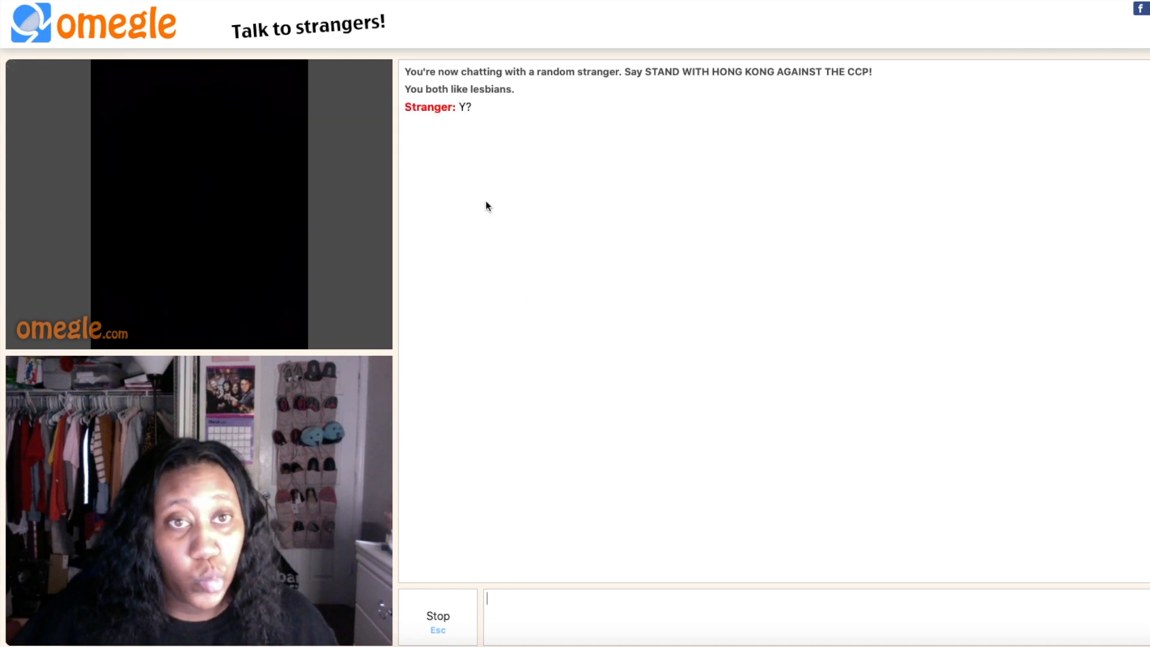
pyautogui.moveTo(469, 133)
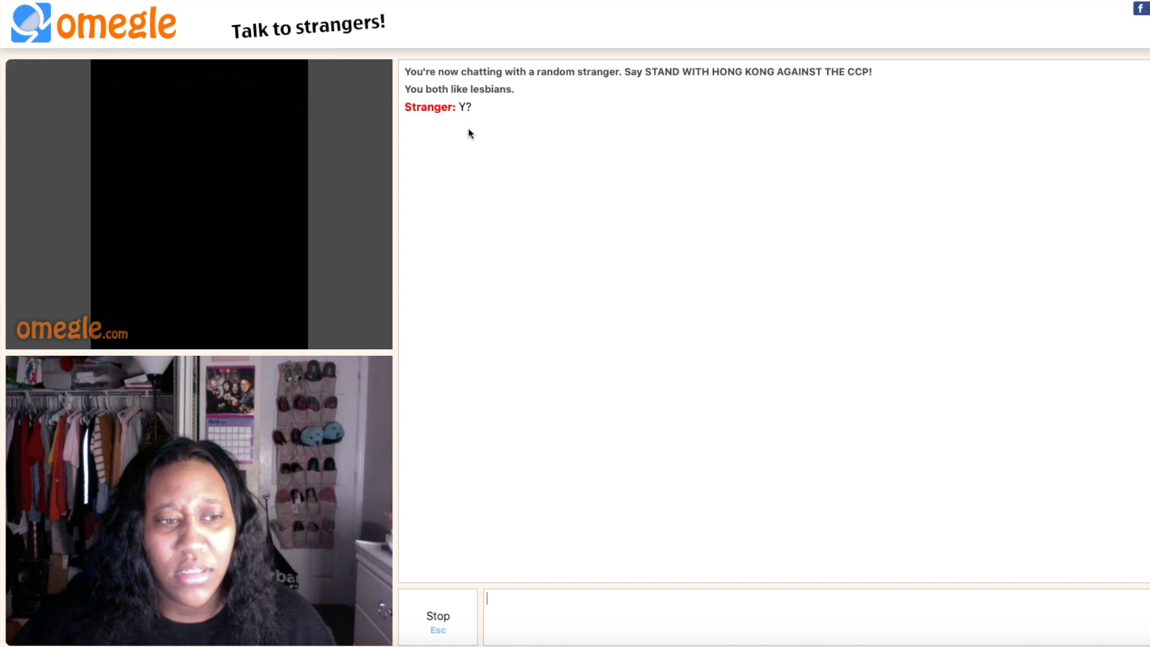